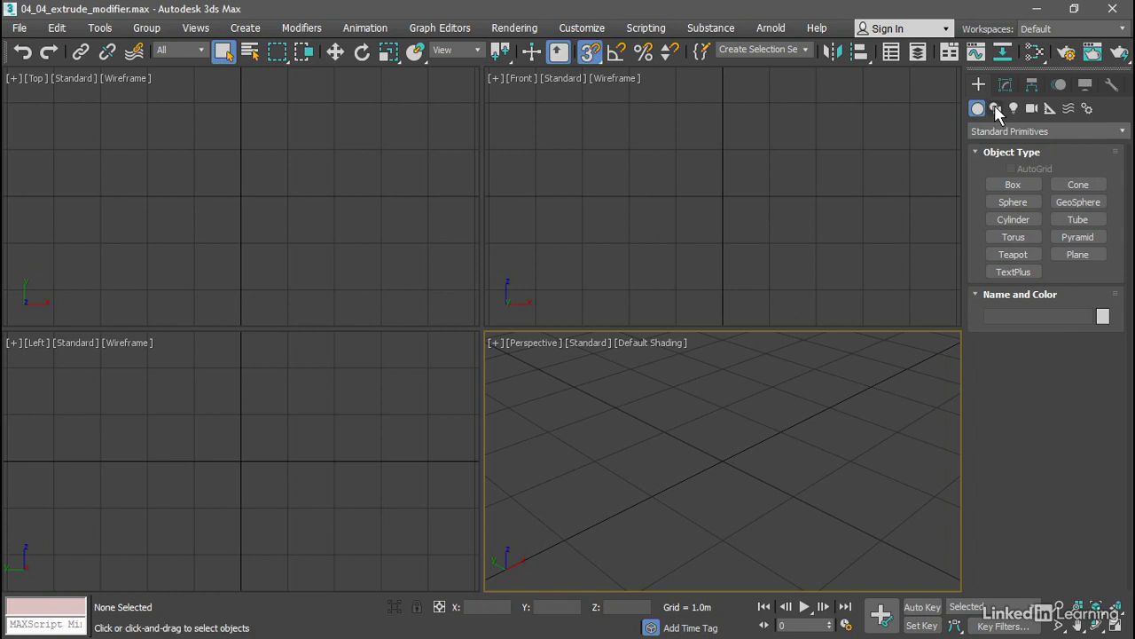
# Draw a square Rectangle spline around the origin in the Top viewport
pyautogui.click(995, 109)
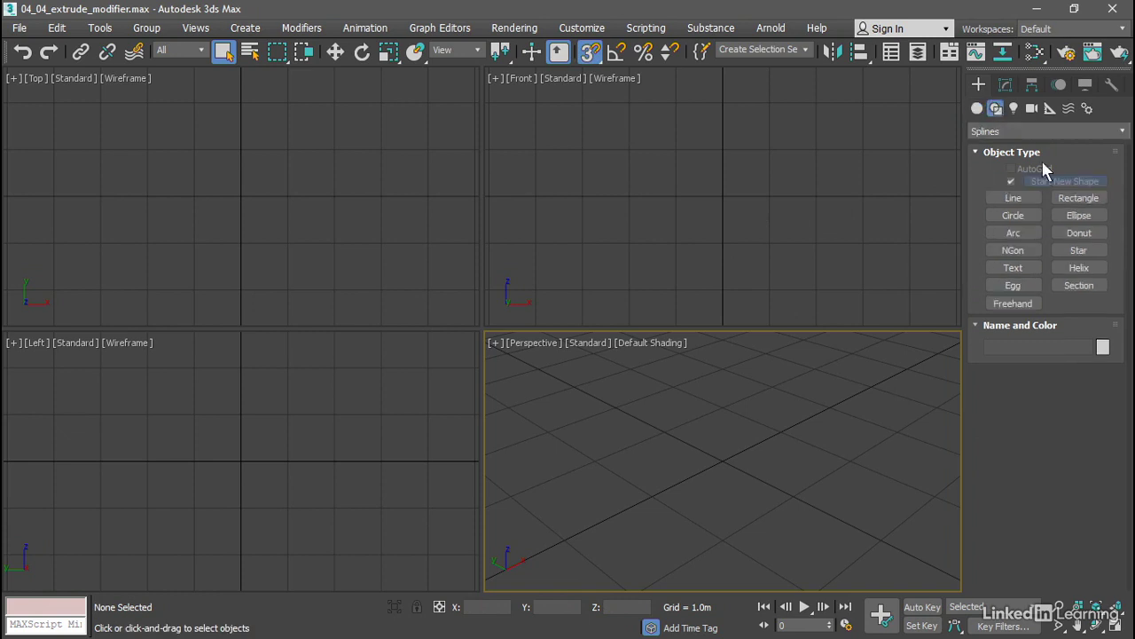
pyautogui.click(1079, 196)
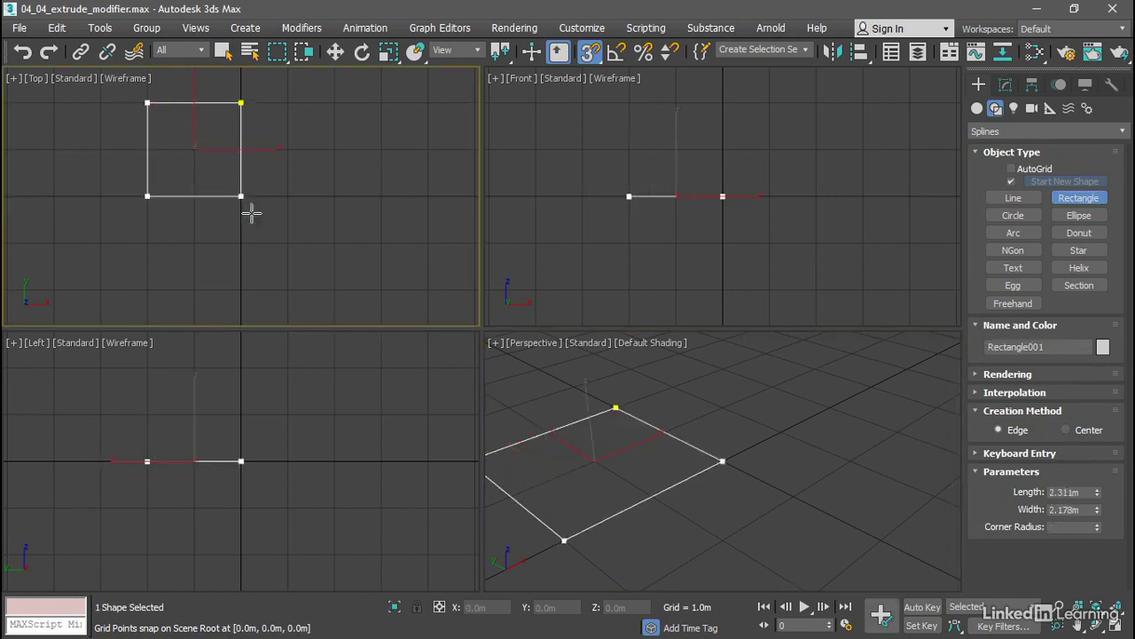
pyautogui.moveTo(241, 195); pyautogui.dragTo(335, 290)
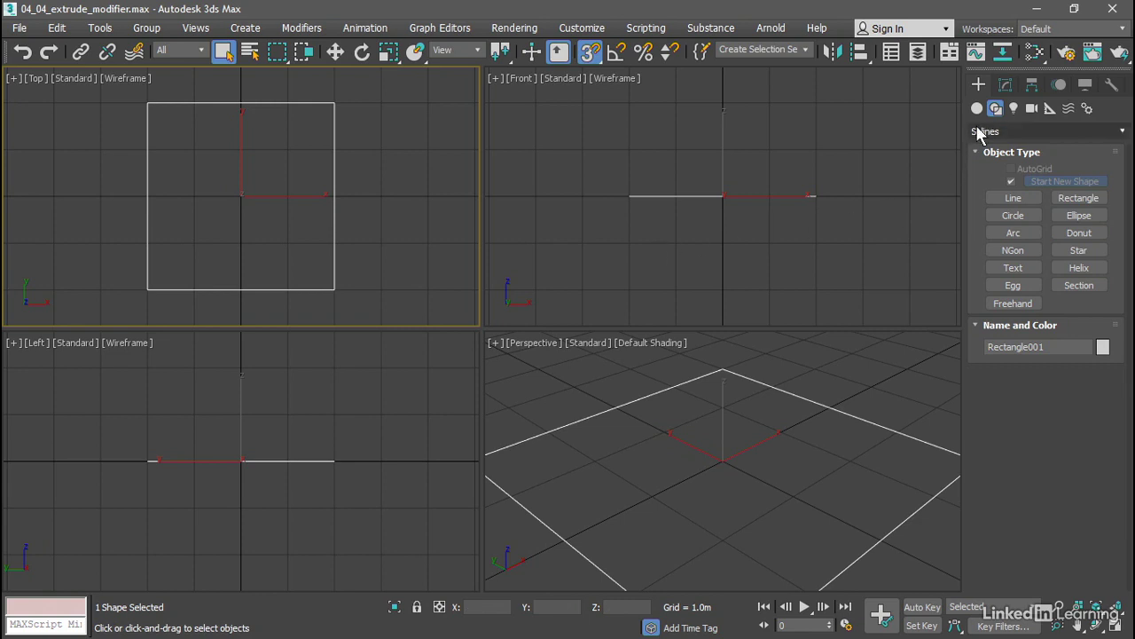
# Set Rectangle001's Length and Width to 20.0m in the Modify panel
pyautogui.click(1006, 84)
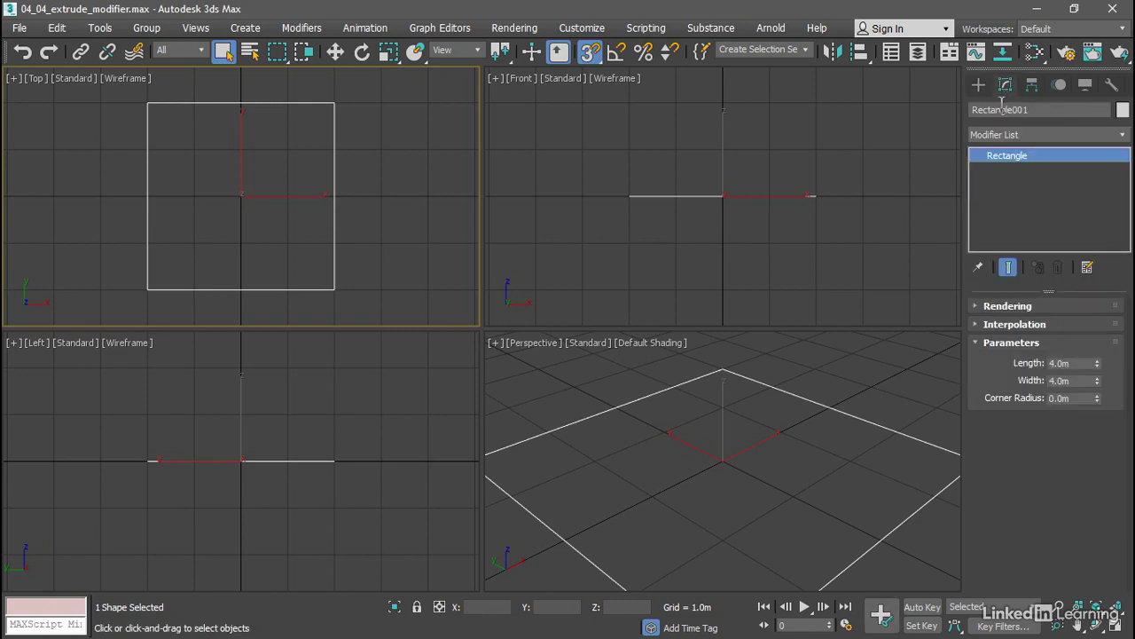
pyautogui.click(1069, 363)
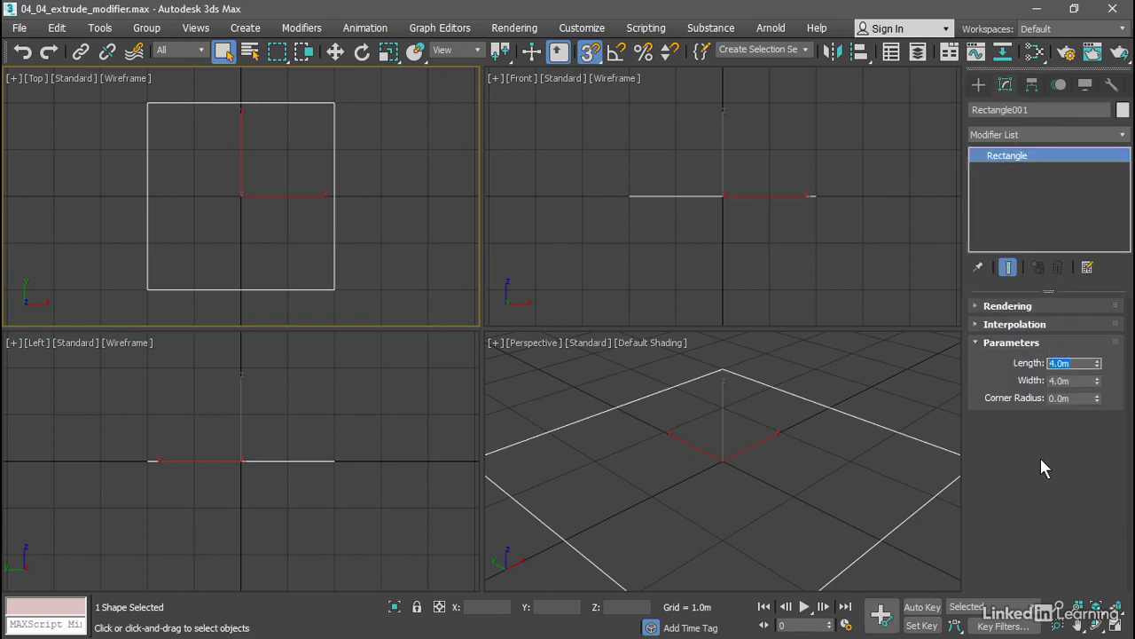
pyautogui.write('20')
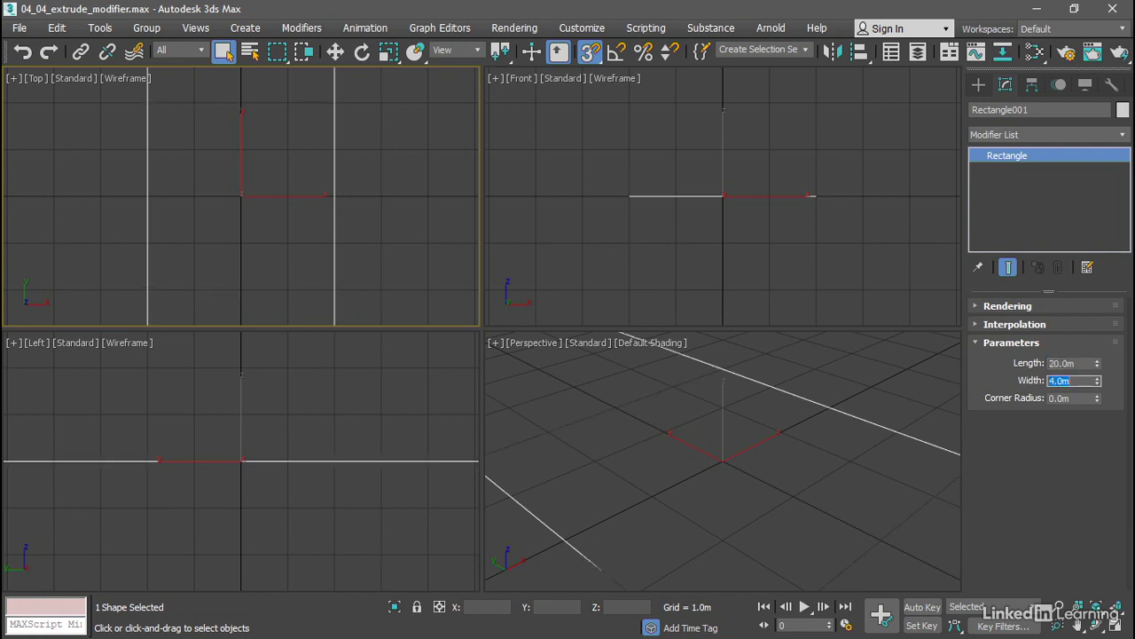
pyautogui.write('20.0m')
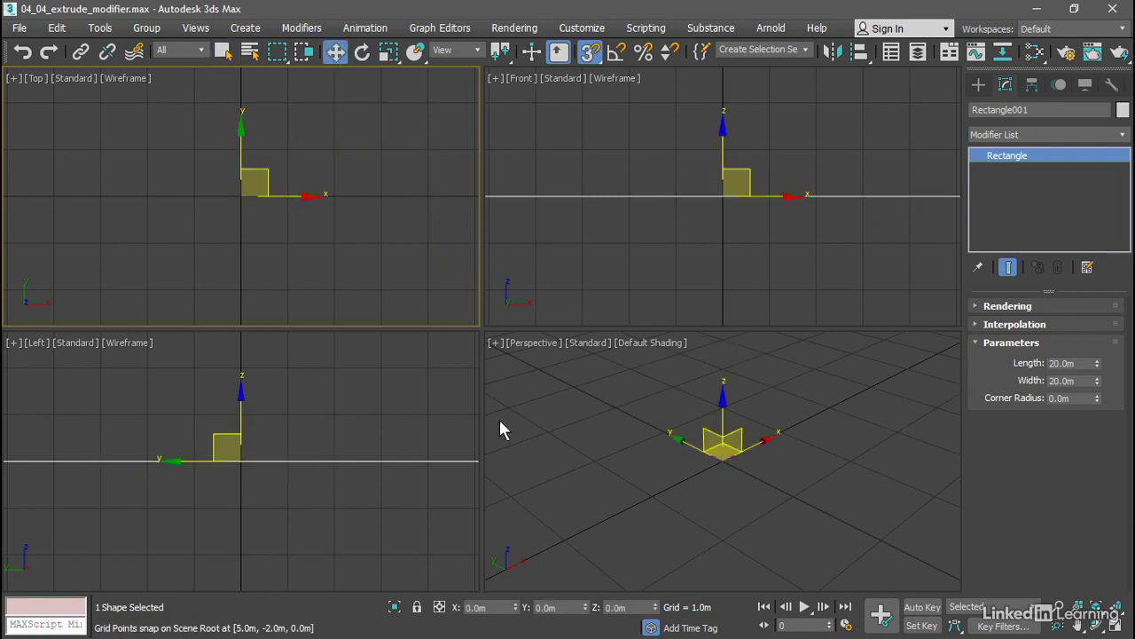
pyautogui.moveTo(594, 621)
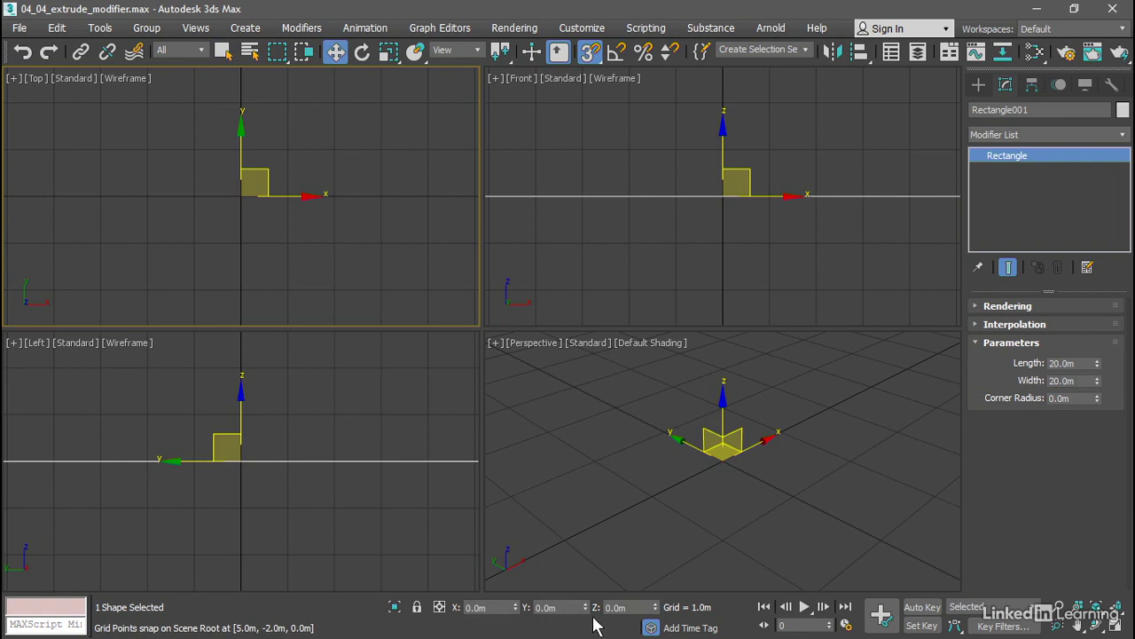
pyautogui.moveTo(578, 524)
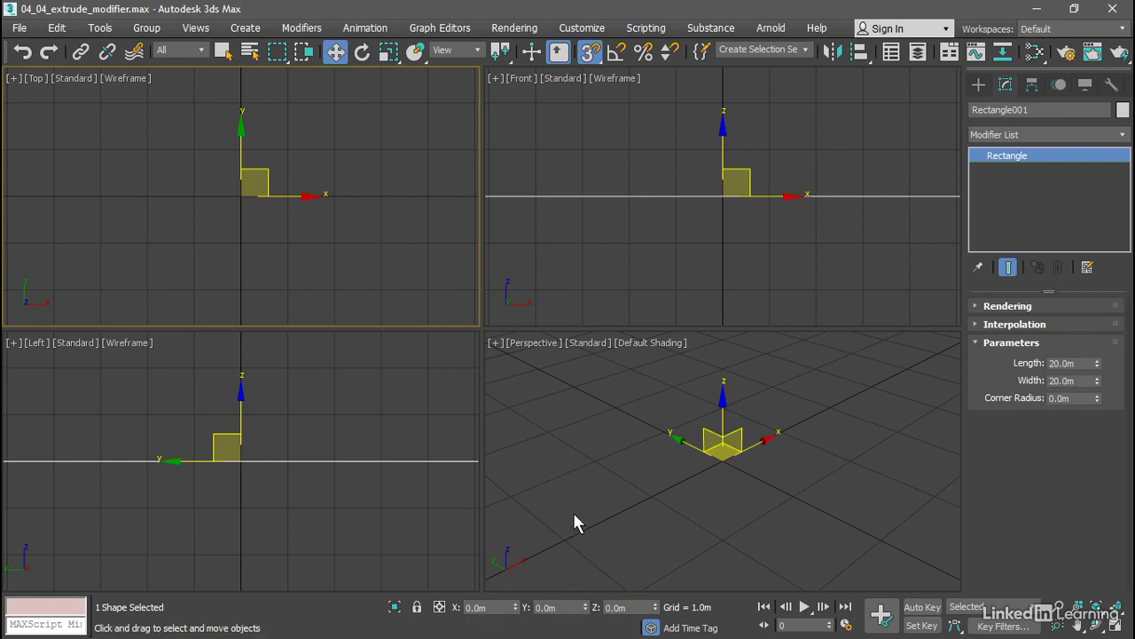
pyautogui.moveTo(920, 524)
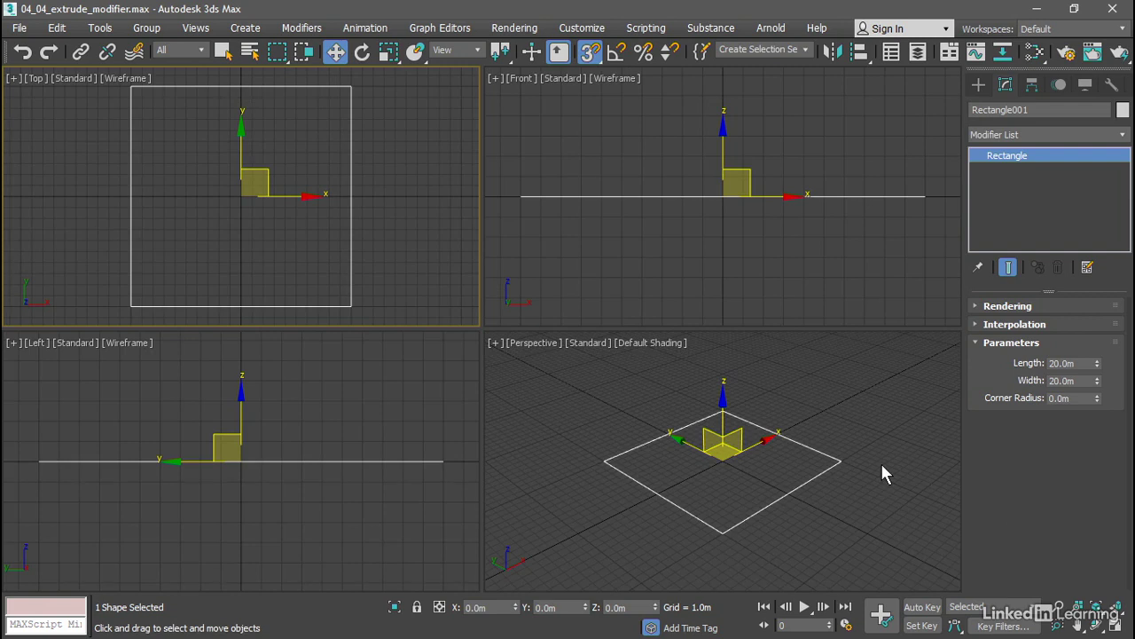
pyautogui.moveTo(794, 474)
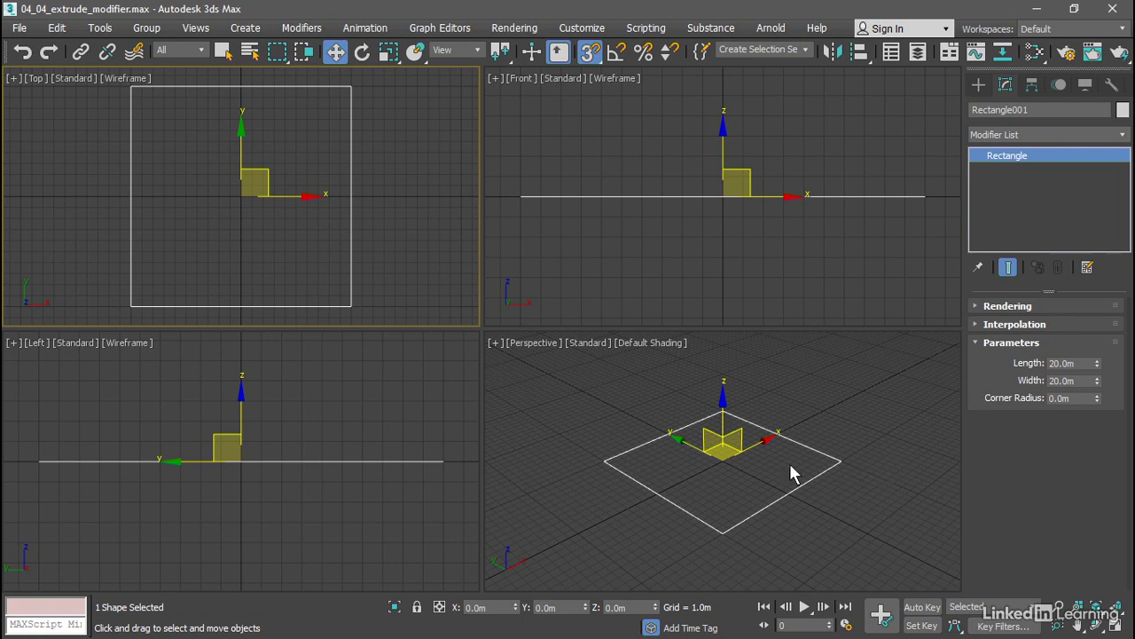
pyautogui.moveTo(856, 432)
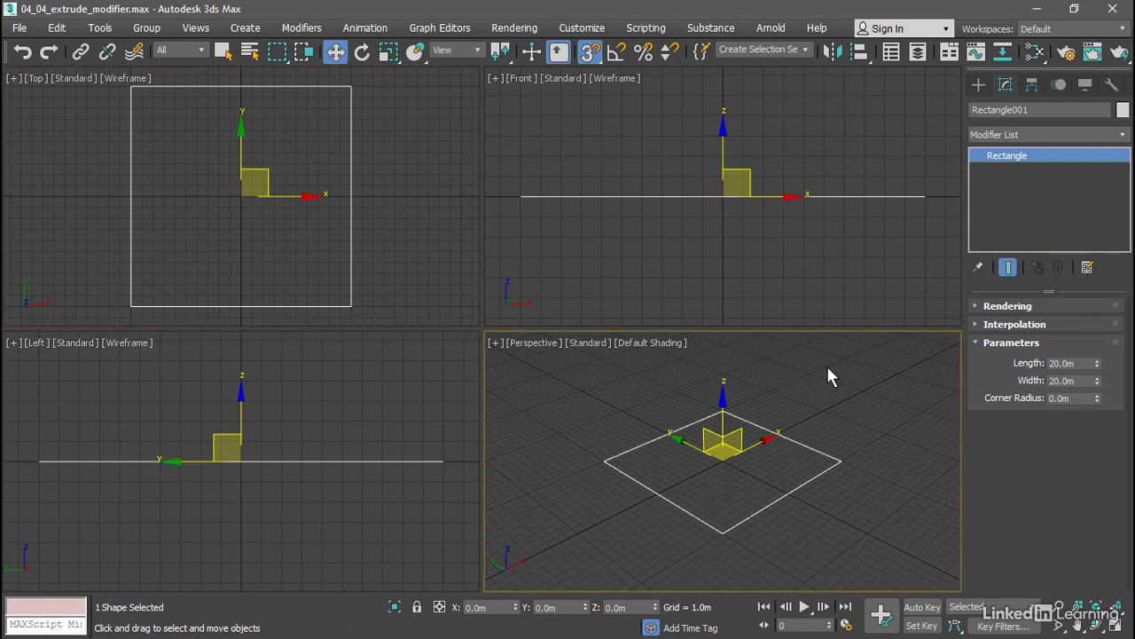
# Convert Rectangle001 to an Editable Spline from the right-click quad menu
pyautogui.rightClick(830, 374)
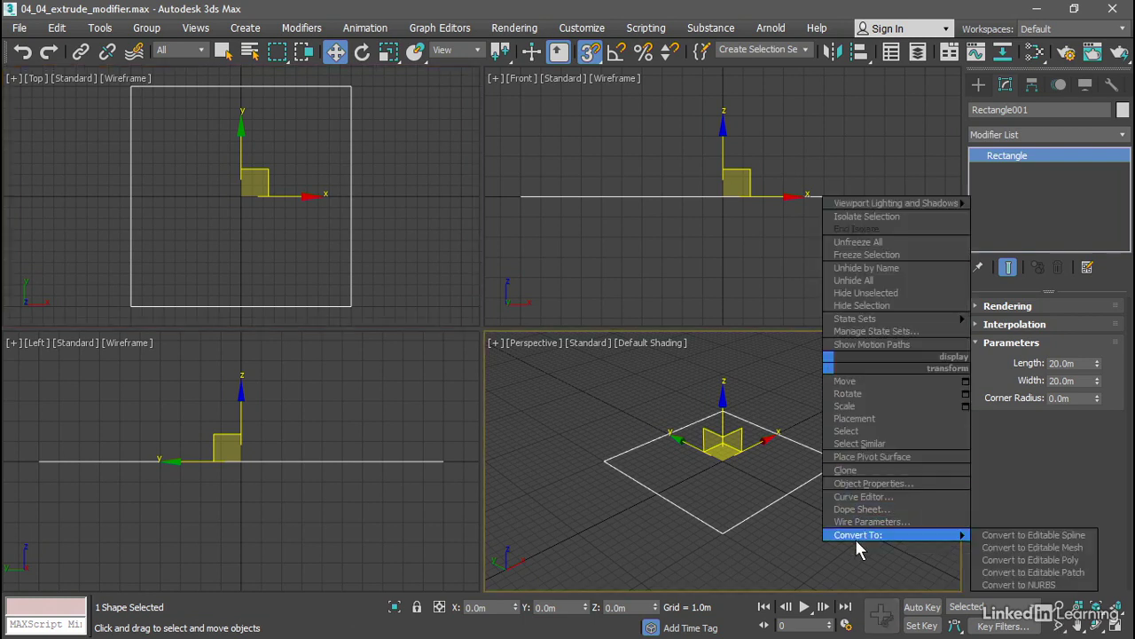
pyautogui.moveTo(1034, 535)
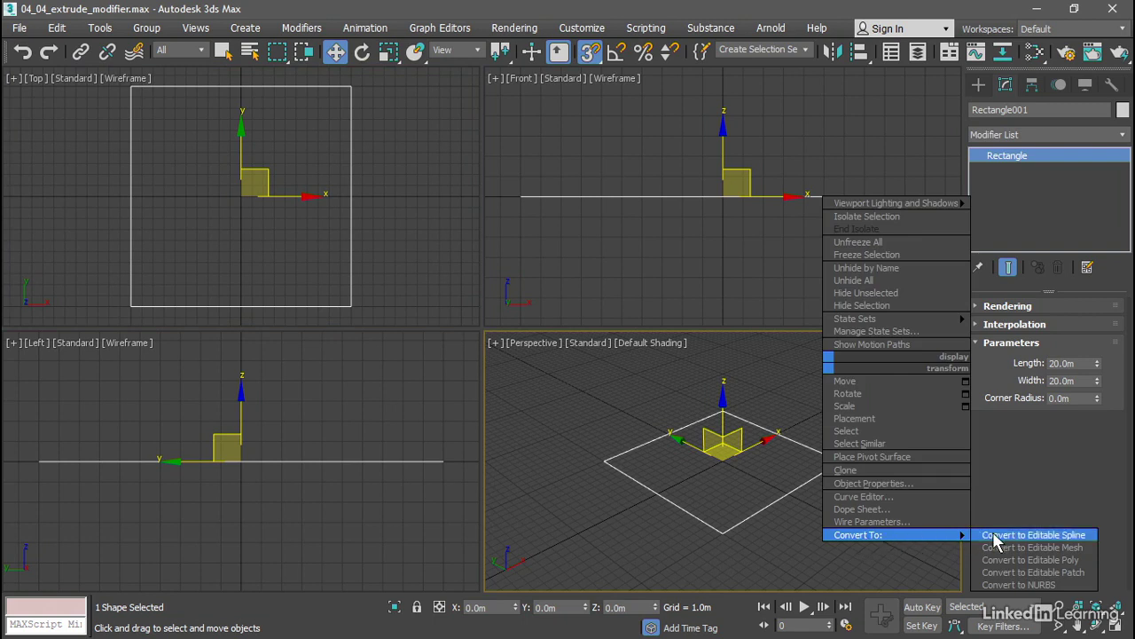
pyautogui.click(1035, 535)
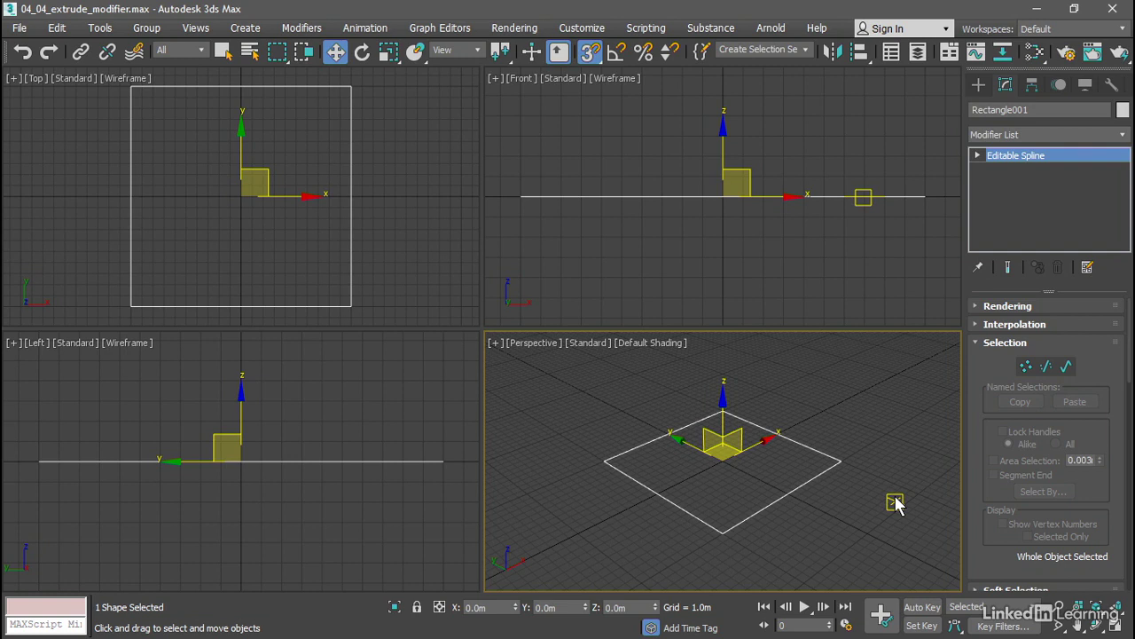
# Switch the Editable Spline to Spline sub-object level and scroll toward Outline
pyautogui.click(1023, 366)
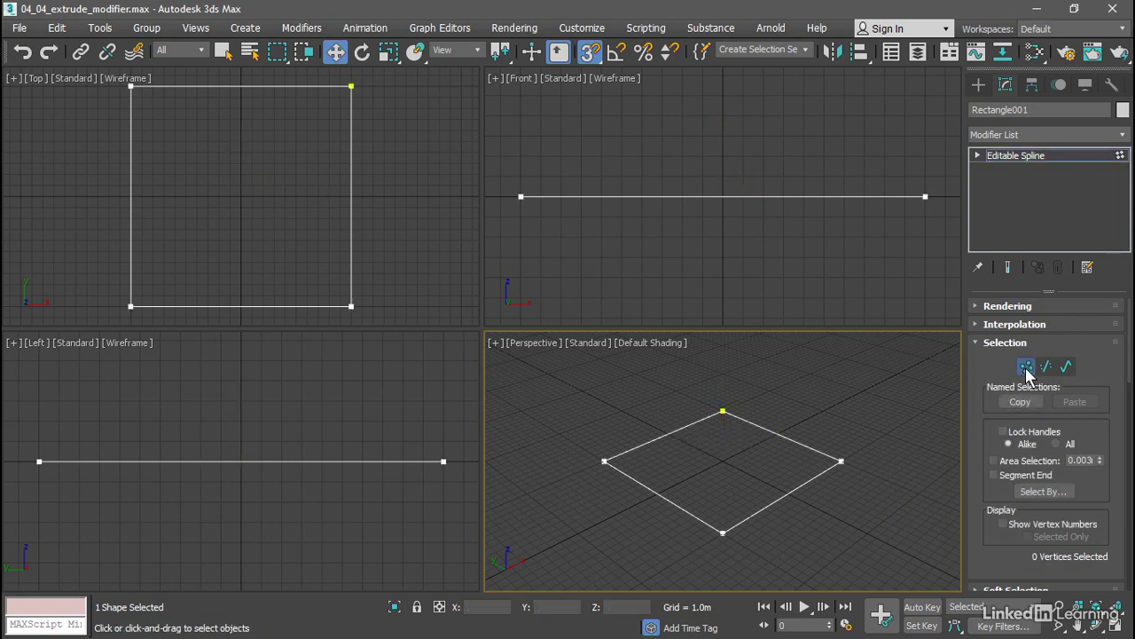
pyautogui.click(1045, 366)
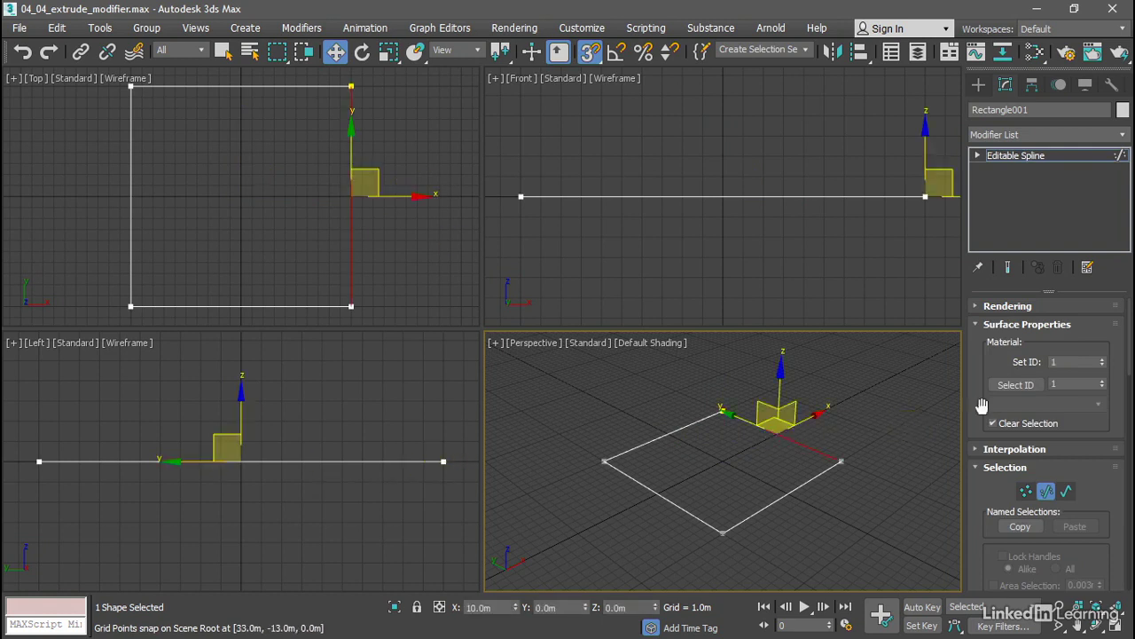
pyautogui.click(1067, 490)
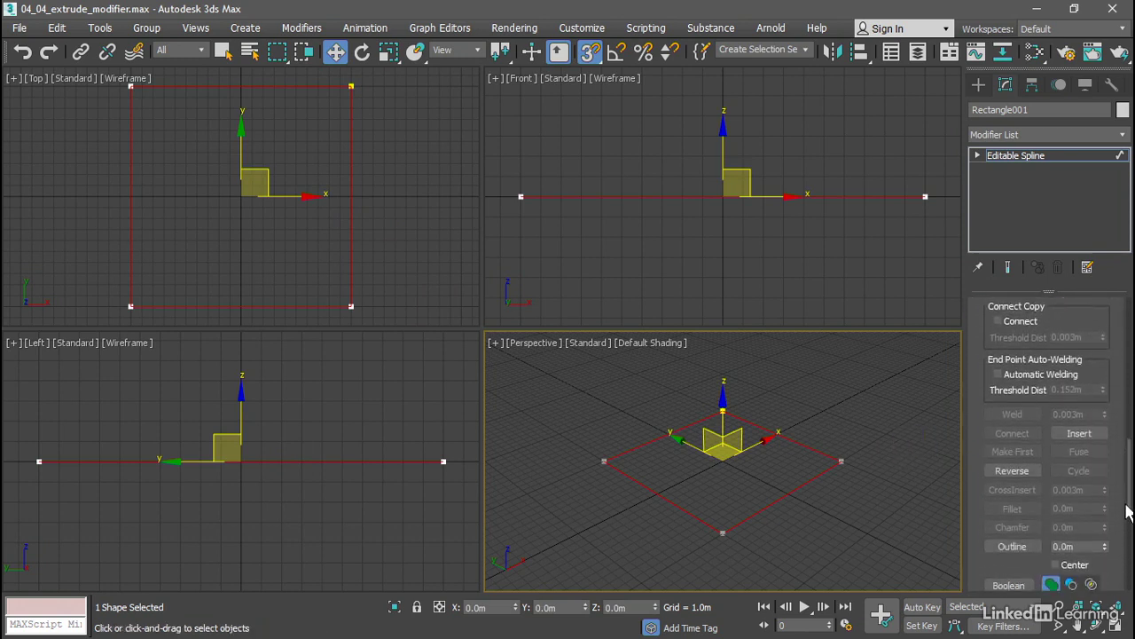
pyautogui.scroll(-3)
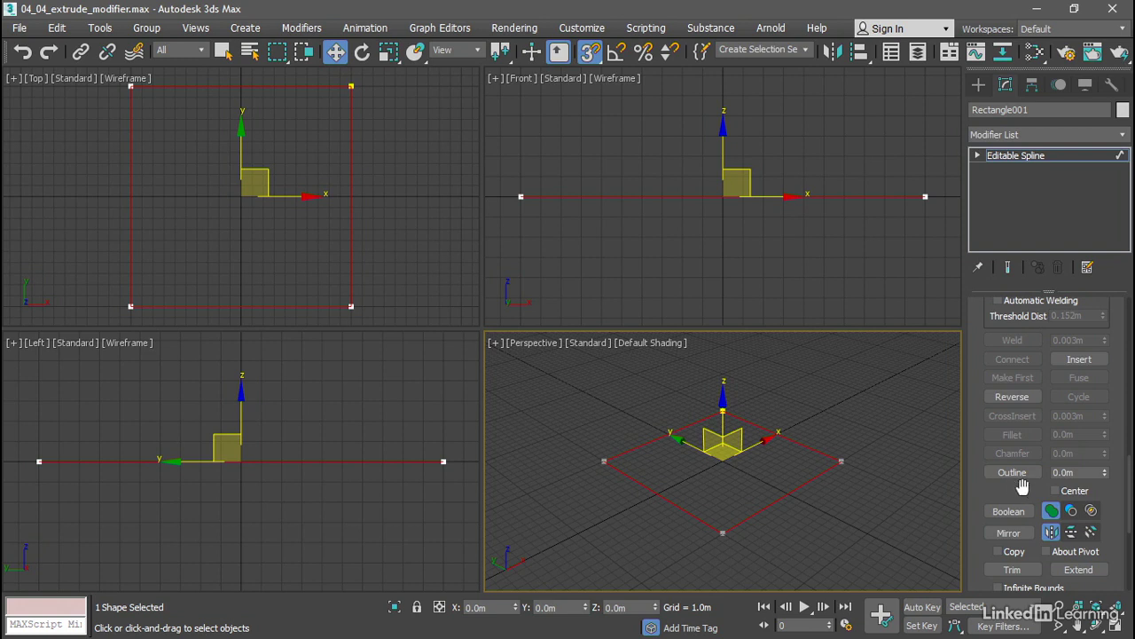
pyautogui.moveTo(1009, 481)
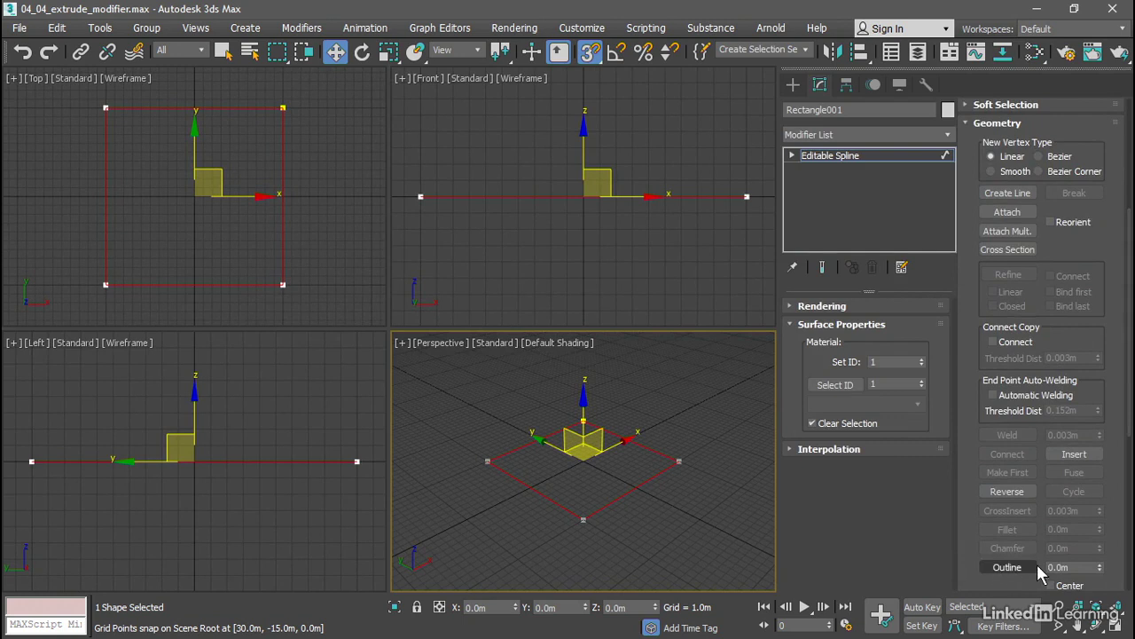
# Outline the selected square spline with a 0.25 offset to add a parallel edge
pyautogui.scroll(-3)
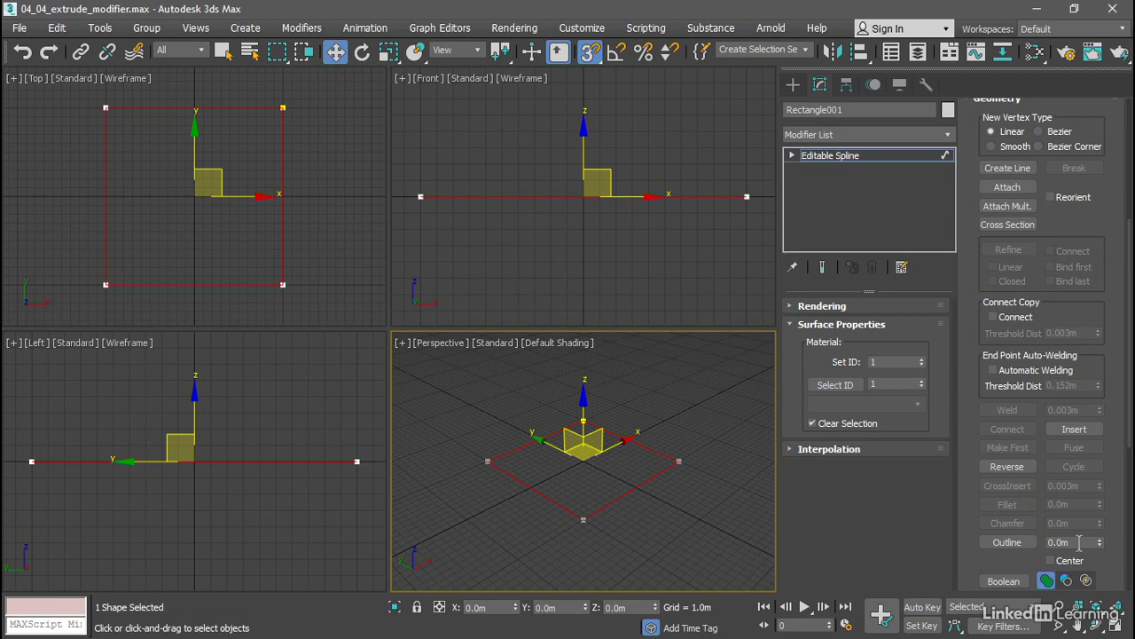
pyautogui.click(1069, 543)
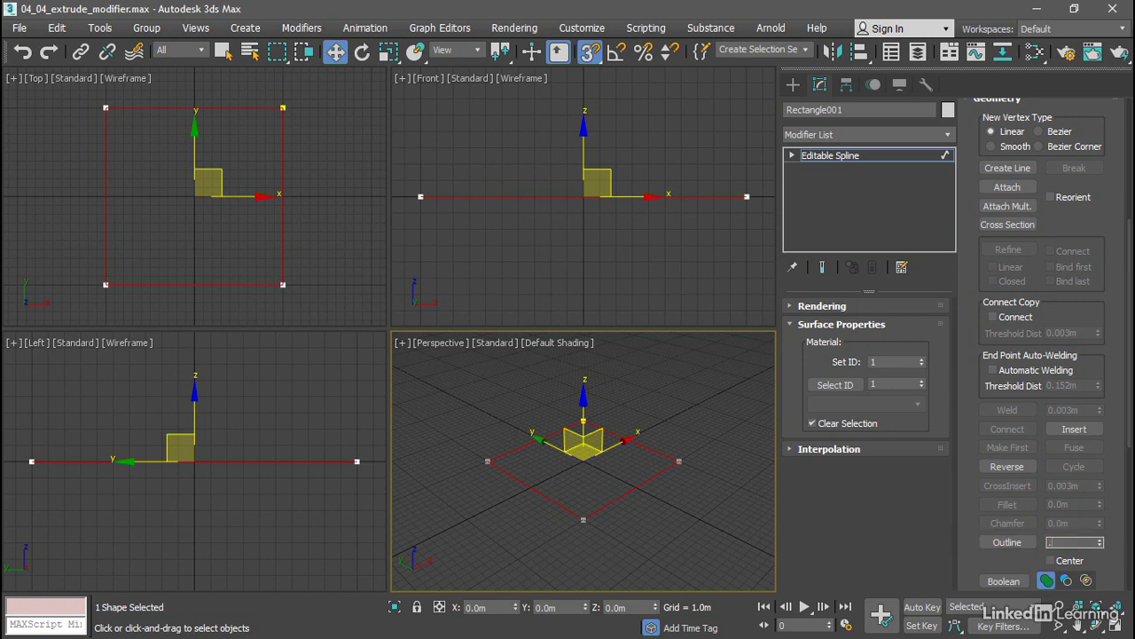
pyautogui.write('.25')
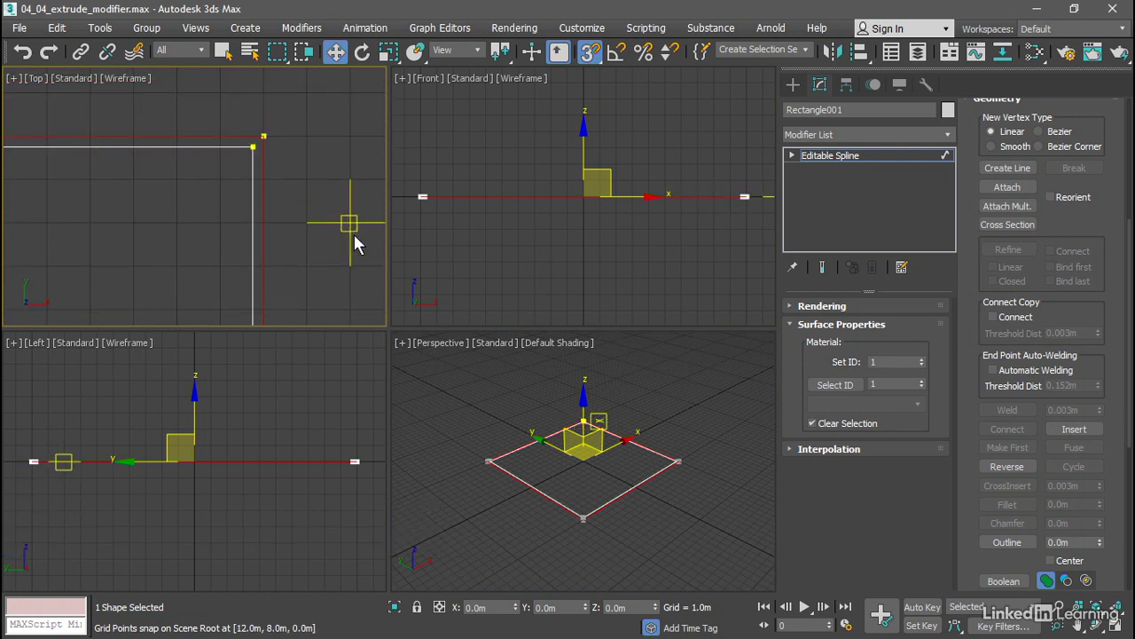
pyautogui.moveTo(349, 223); pyautogui.dragTo(348, 267)
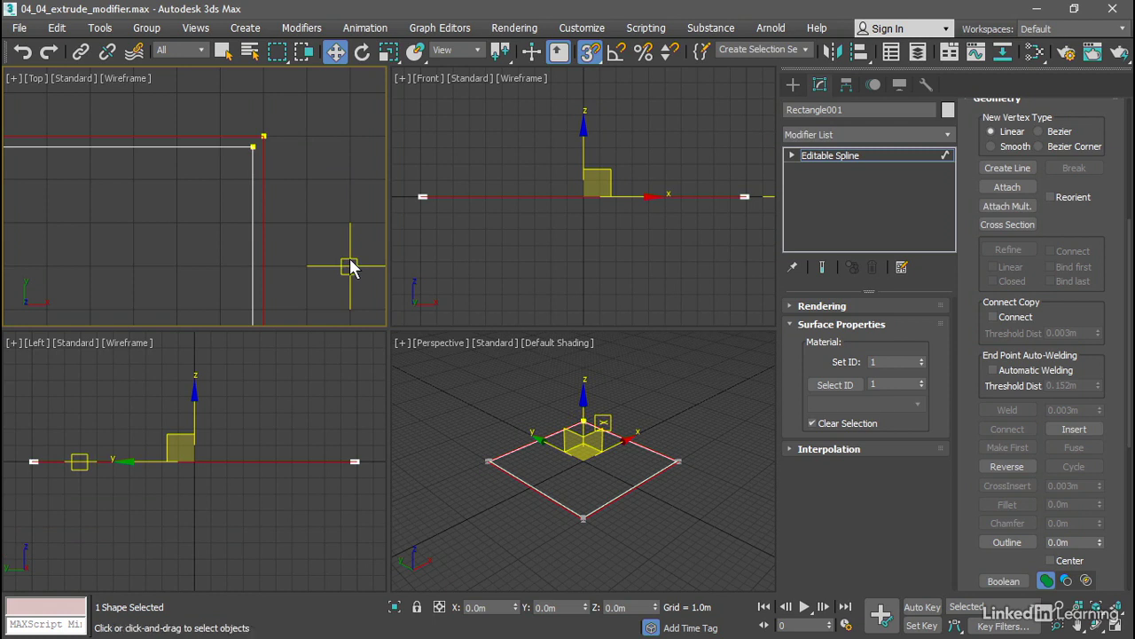
pyautogui.moveTo(689, 245)
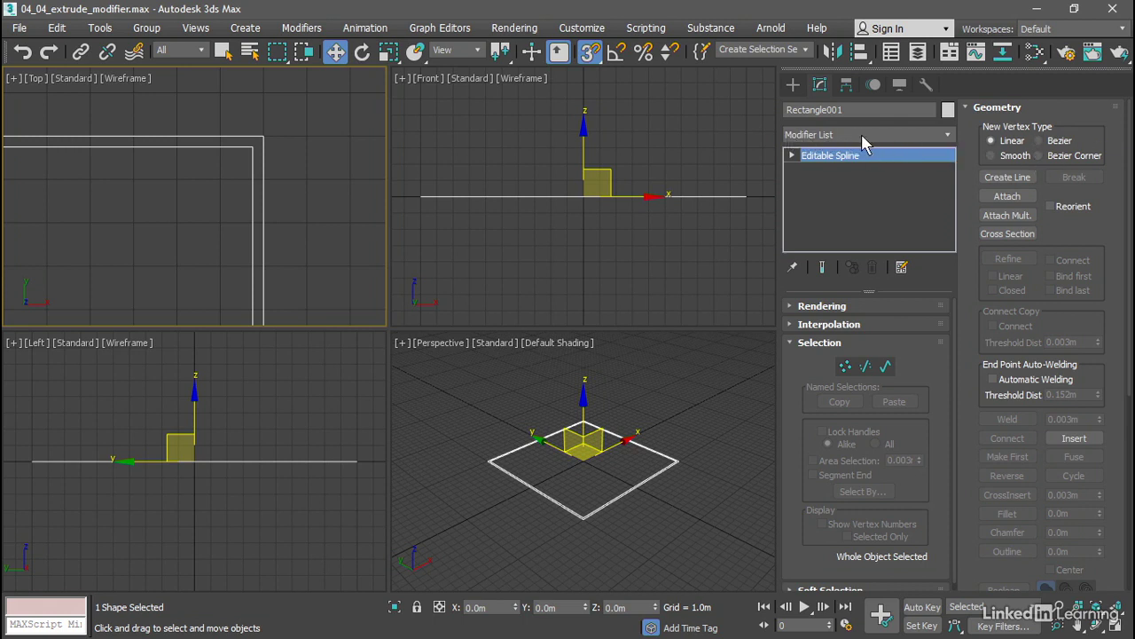
pyautogui.moveTo(948, 139)
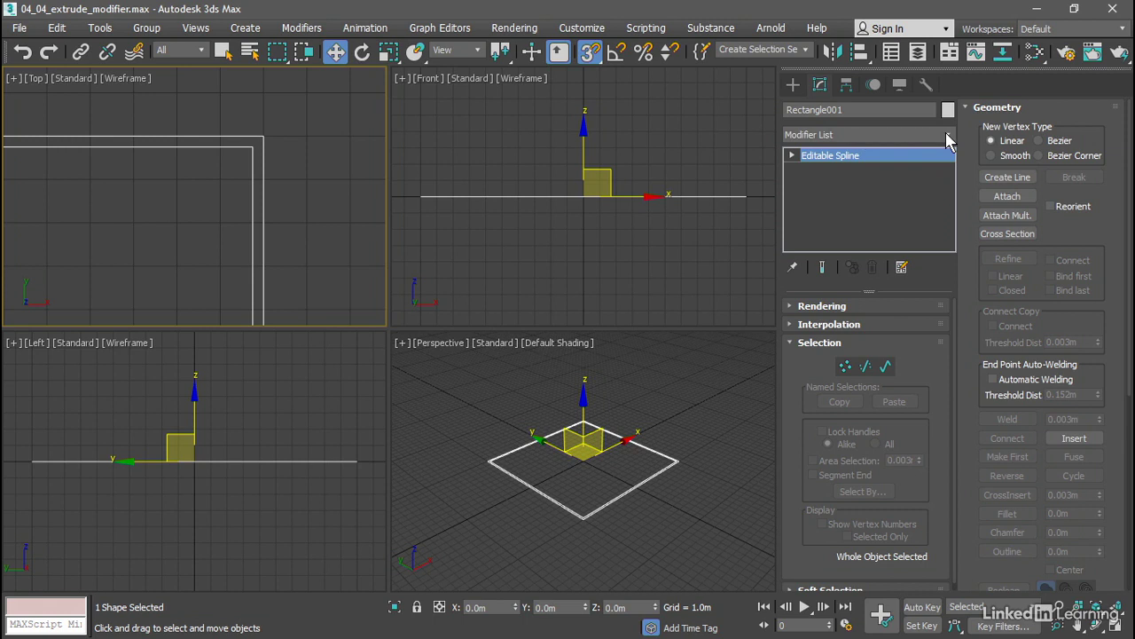
# Add an Extrude modifier with Amount 4.0 to the outlined square
pyautogui.click(947, 134)
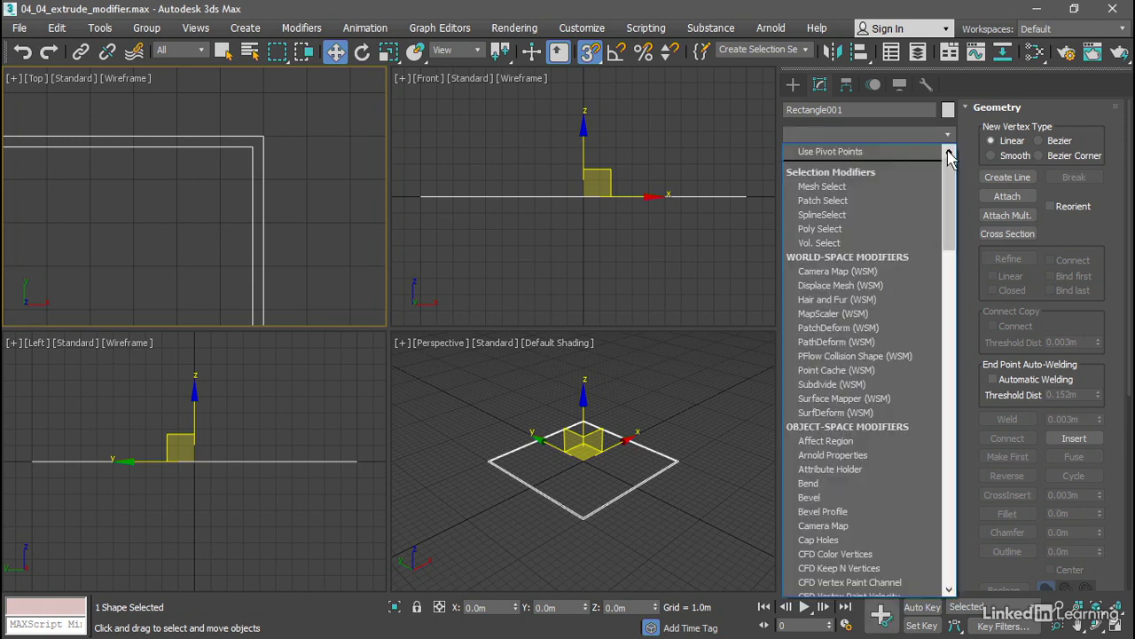
pyautogui.scroll(-3)
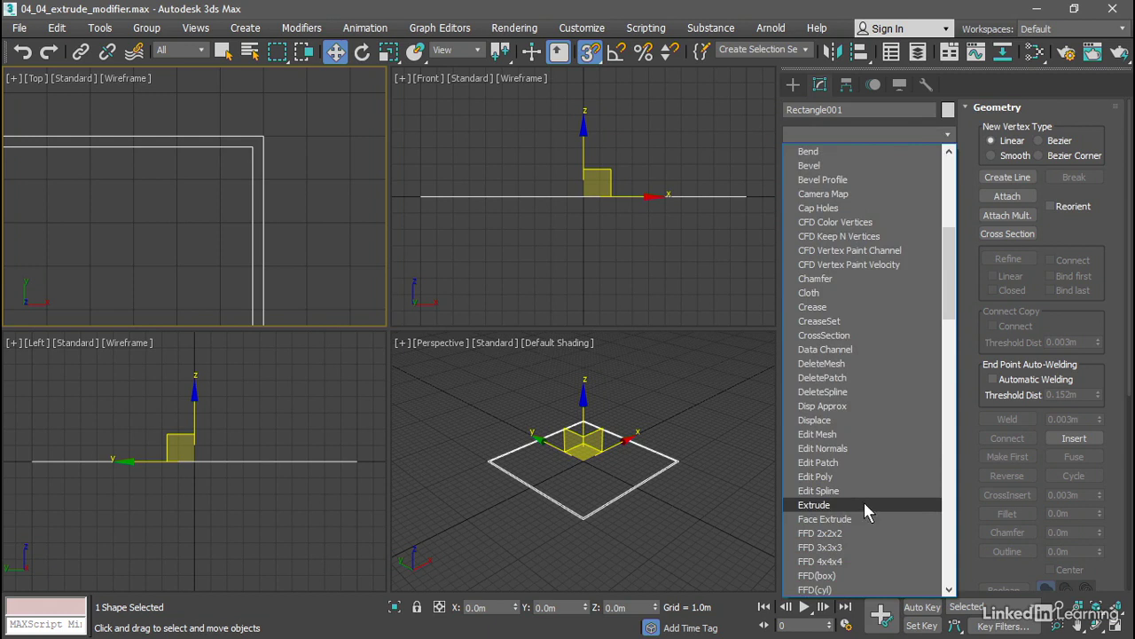
pyautogui.click(814, 505)
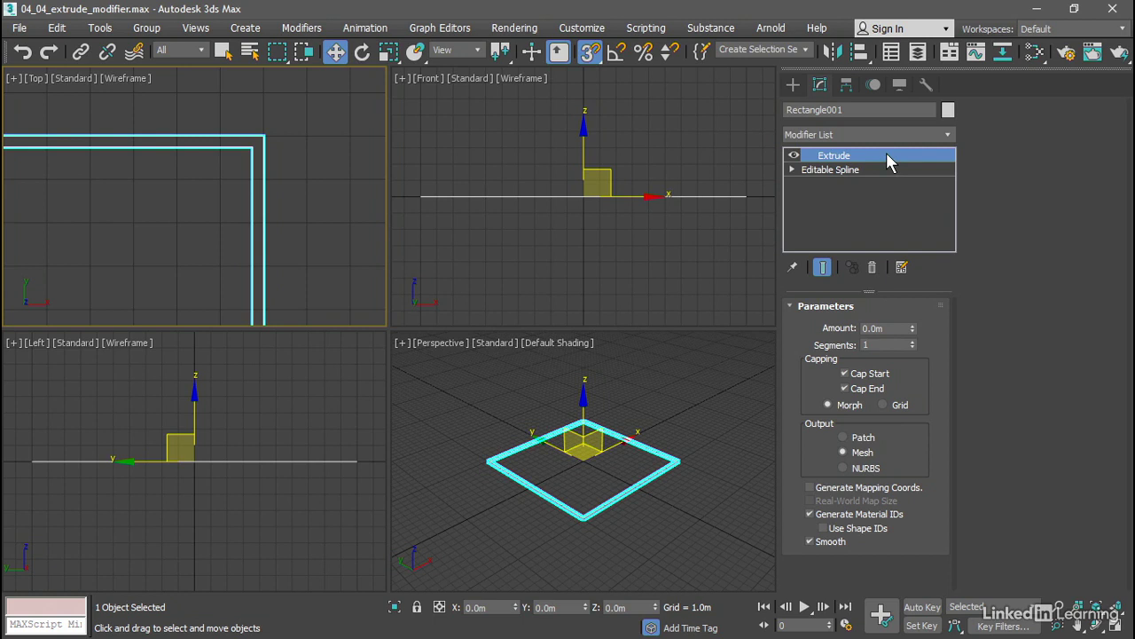
pyautogui.moveTo(892, 169)
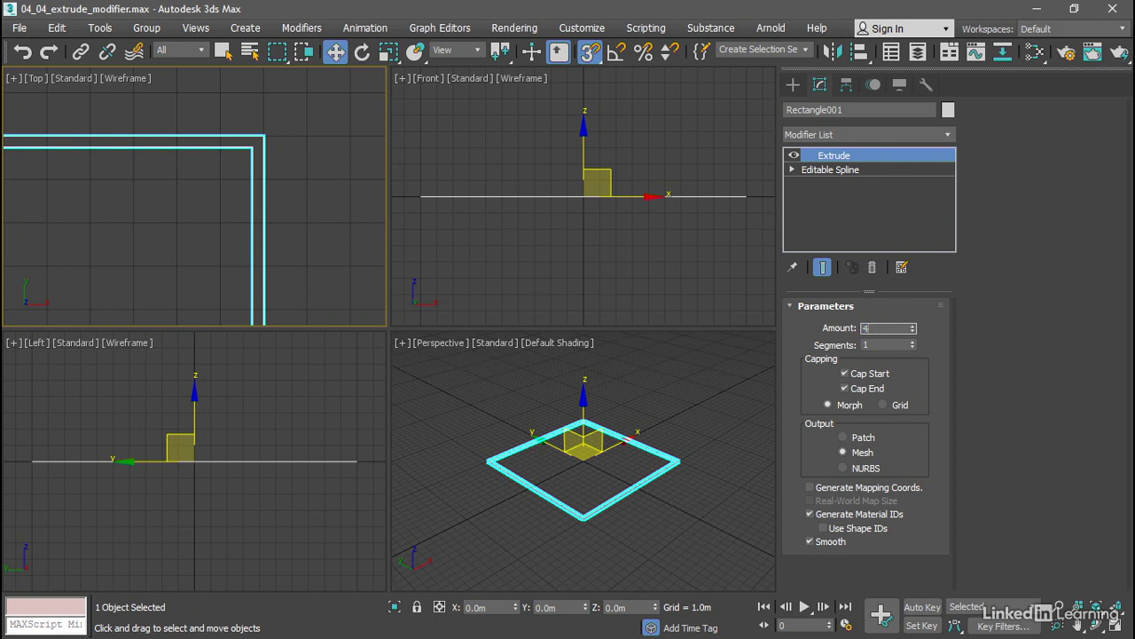
pyautogui.write('4.0m')
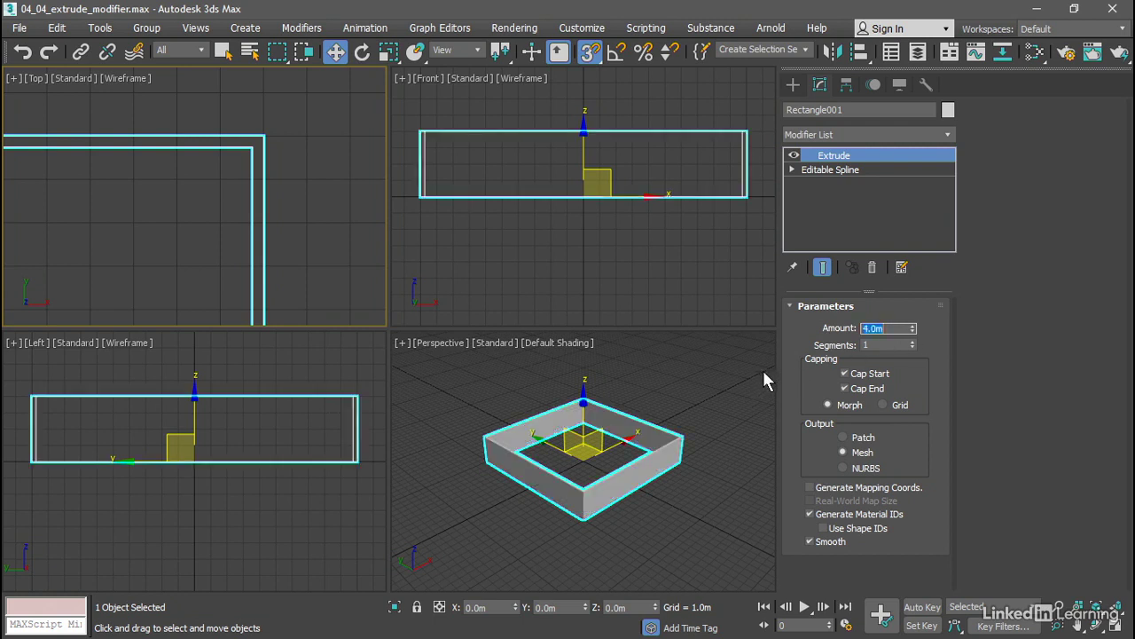
pyautogui.moveTo(701, 376)
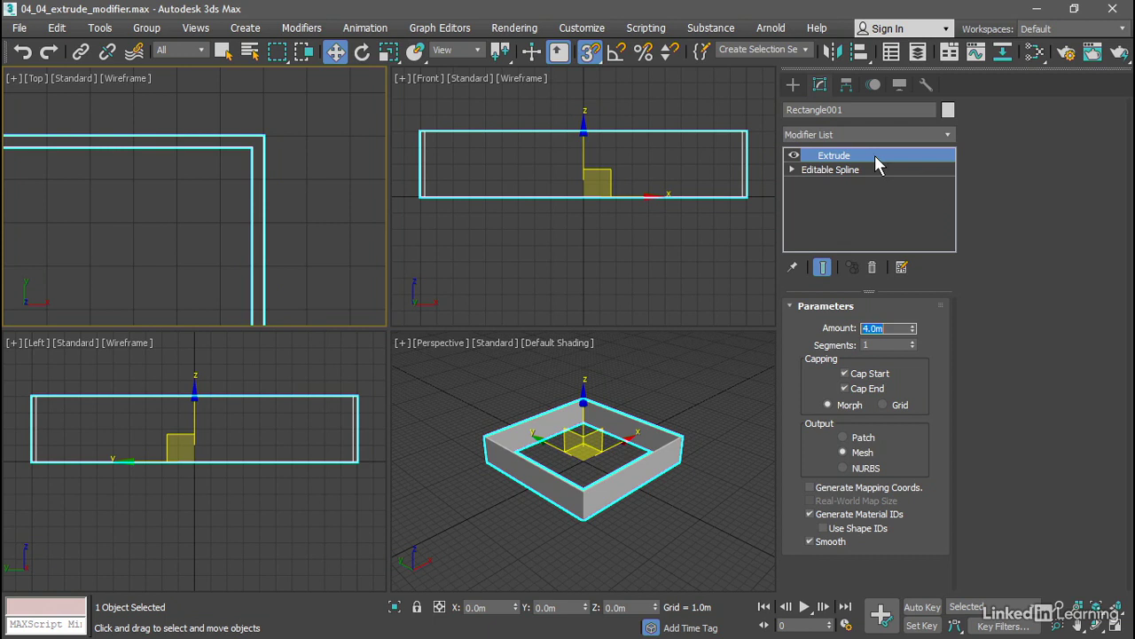
pyautogui.moveTo(884, 162)
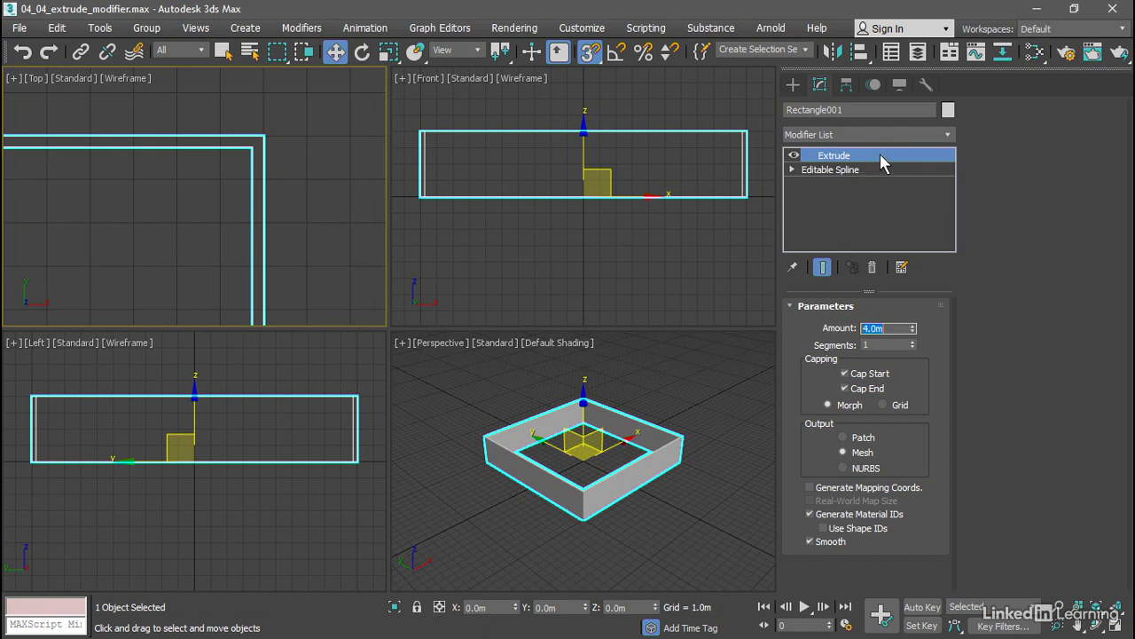
pyautogui.moveTo(869, 177)
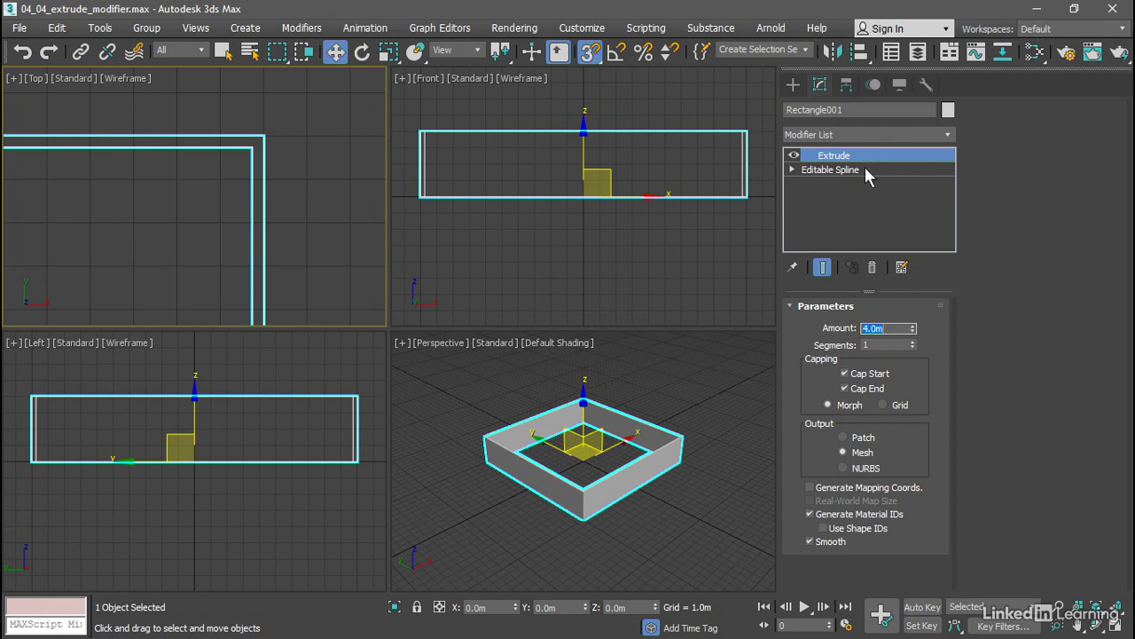
# Select Editable Spline in the modifier stack and toggle Show End Result on, then off
pyautogui.click(829, 169)
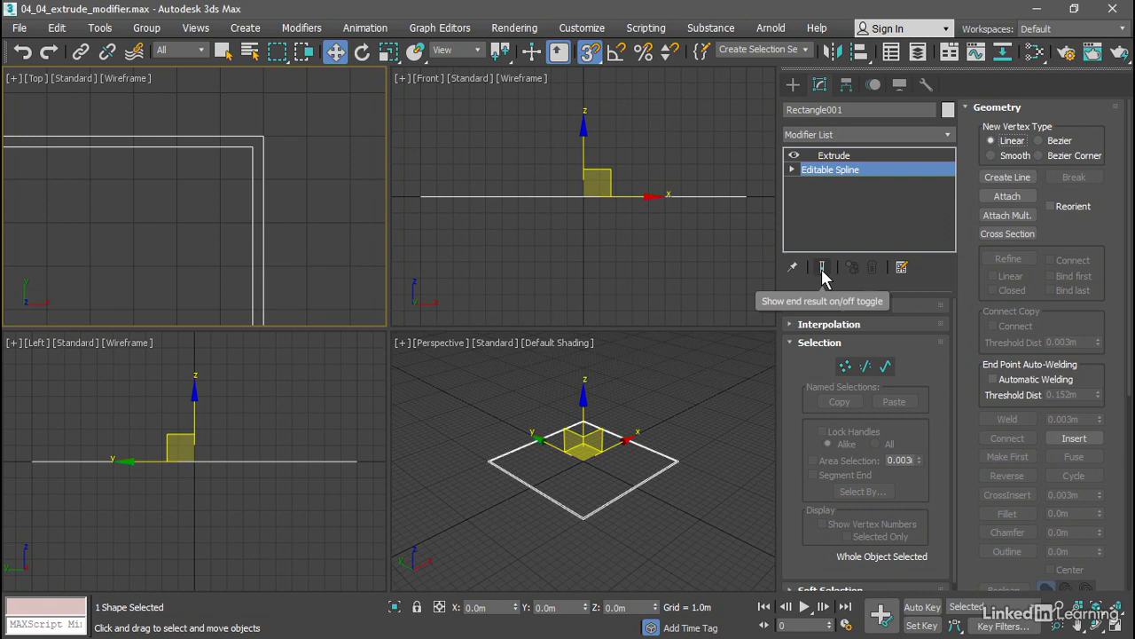
pyautogui.click(822, 267)
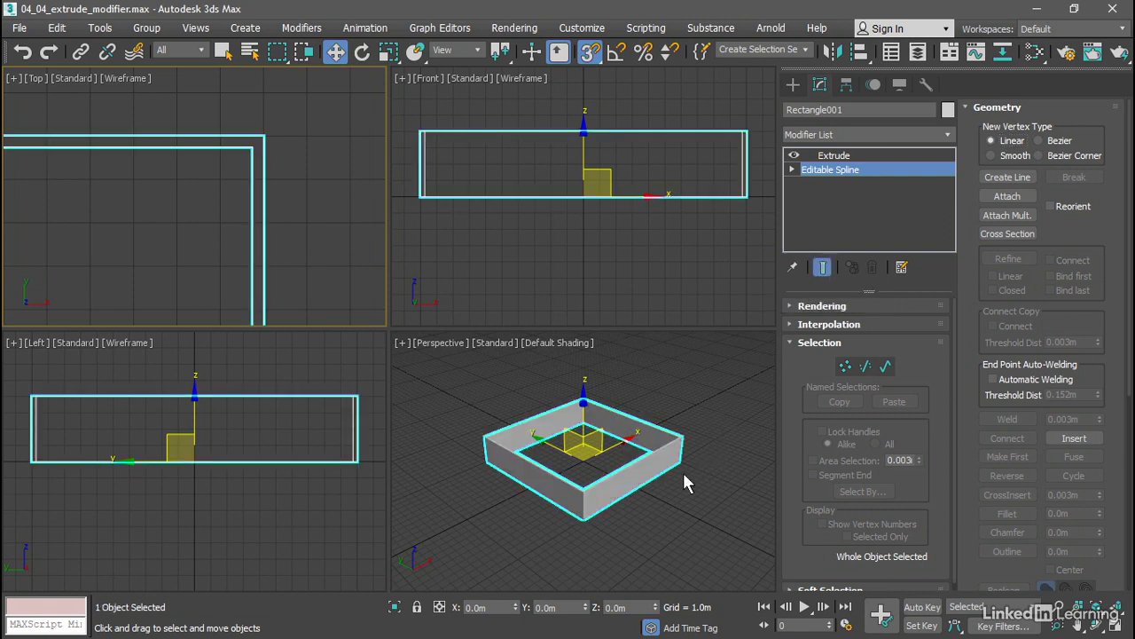
pyautogui.moveTo(716, 474)
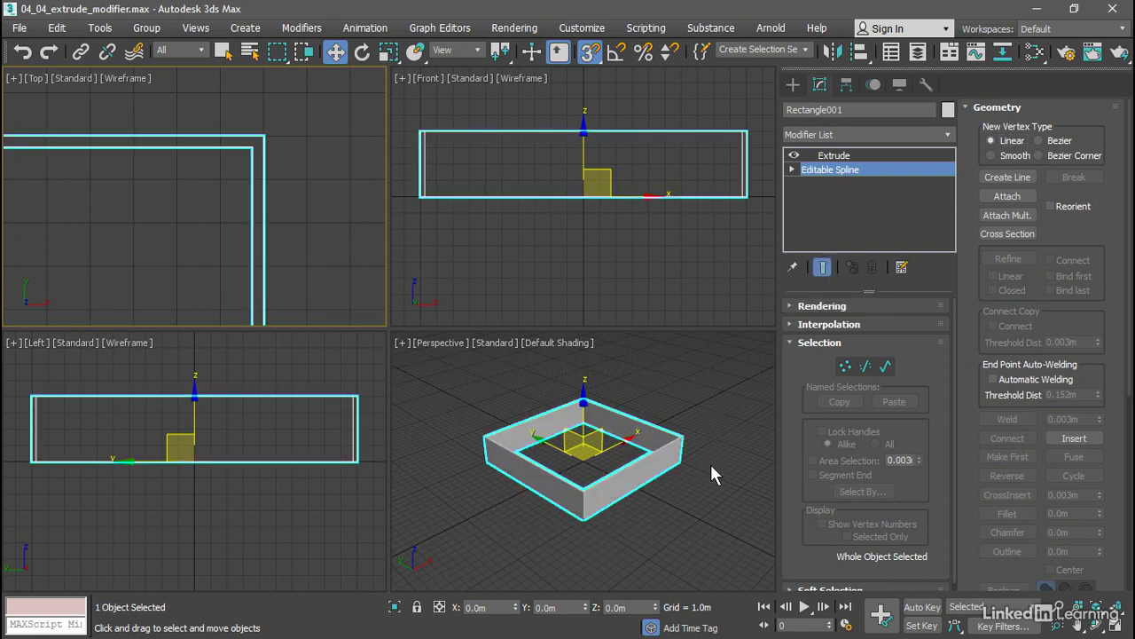
pyautogui.click(793, 154)
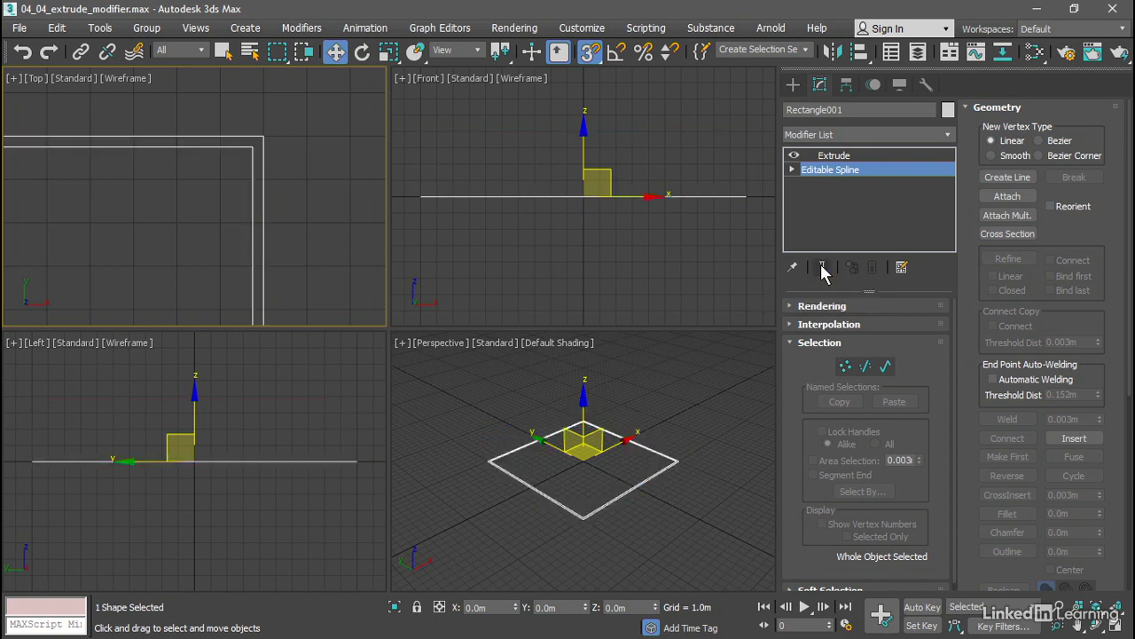
pyautogui.moveTo(622, 542)
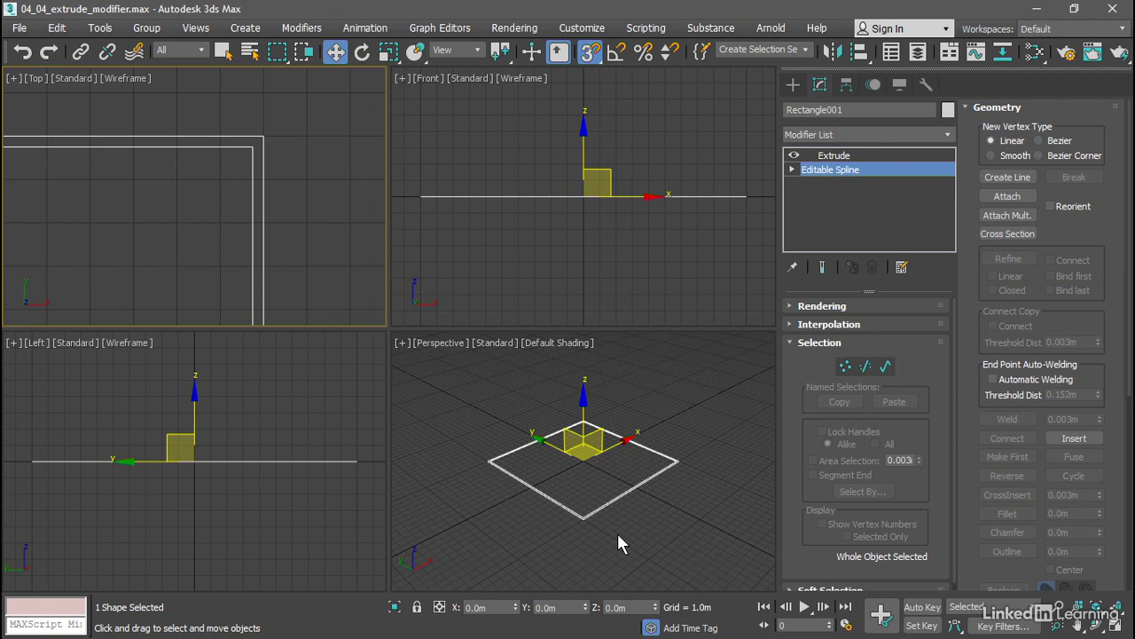
pyautogui.moveTo(845, 377)
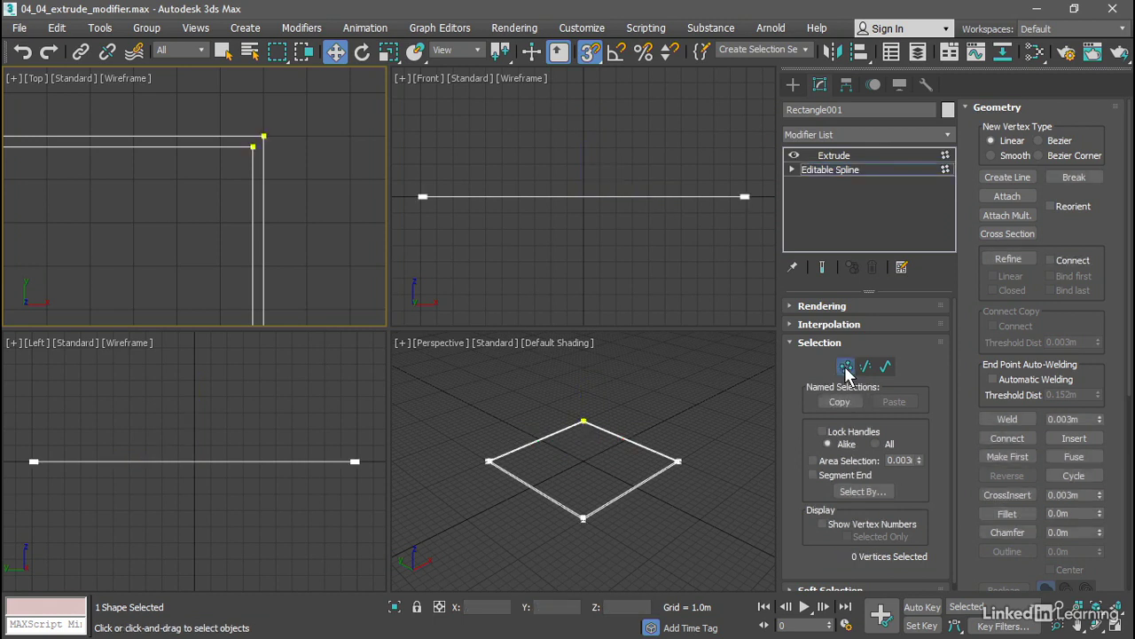
# Move two corner vertices in Top view, then orbit to view the reshaped extruded wall
pyautogui.click(845, 366)
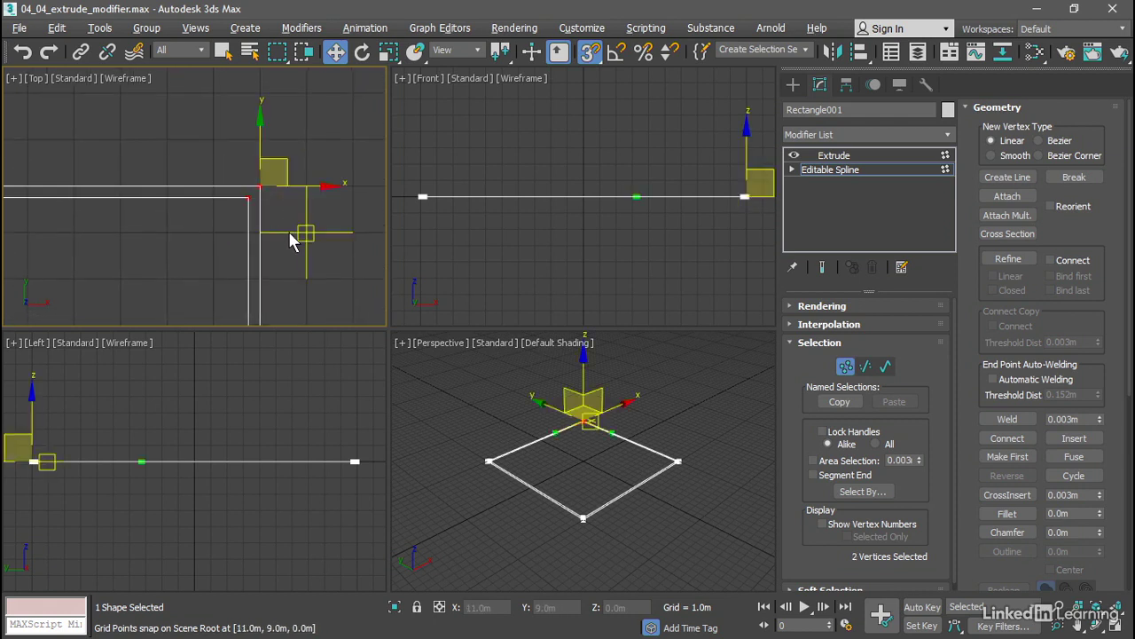
pyautogui.moveTo(304, 234); pyautogui.dragTo(304, 135)
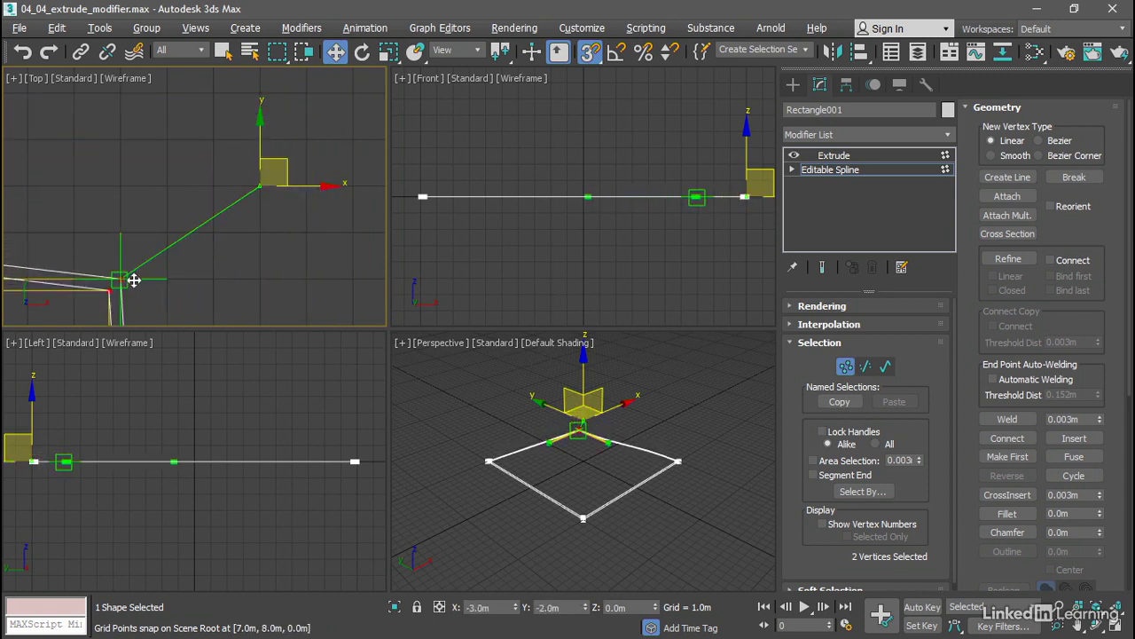
pyautogui.moveTo(133, 279); pyautogui.dragTo(152, 246)
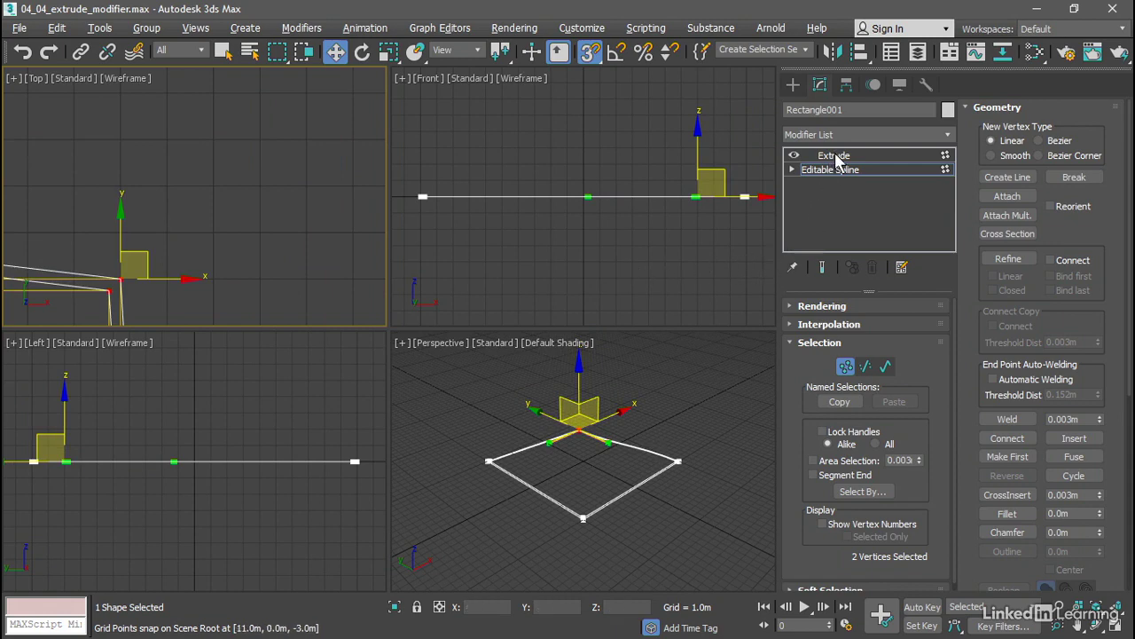
pyautogui.click(834, 156)
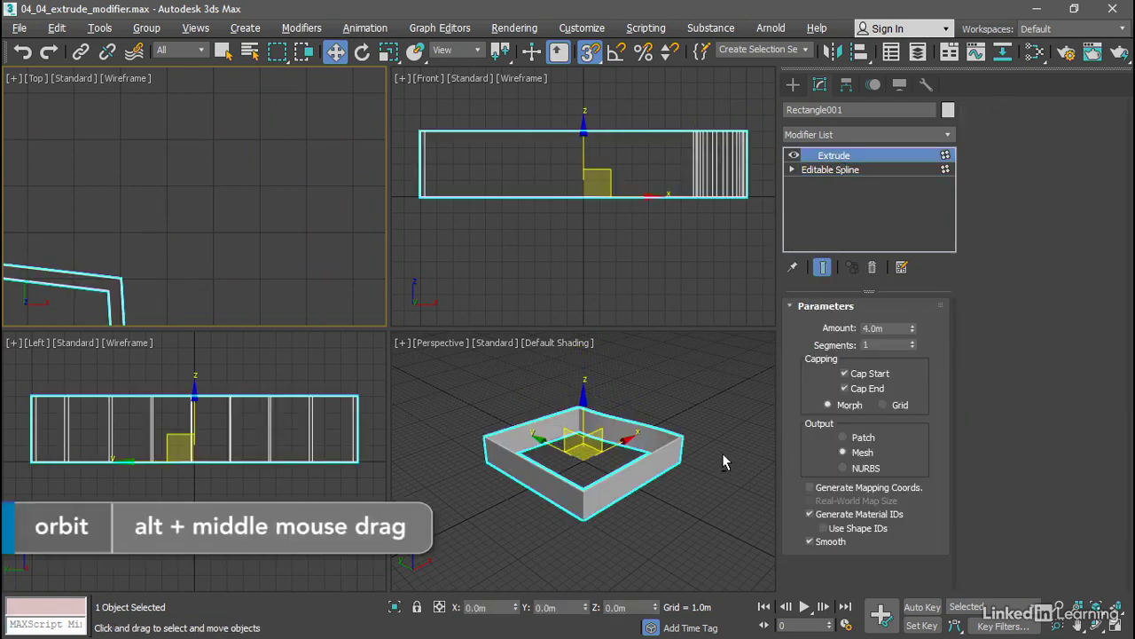
pyautogui.moveTo(723, 462); pyautogui.dragTo(501, 510)
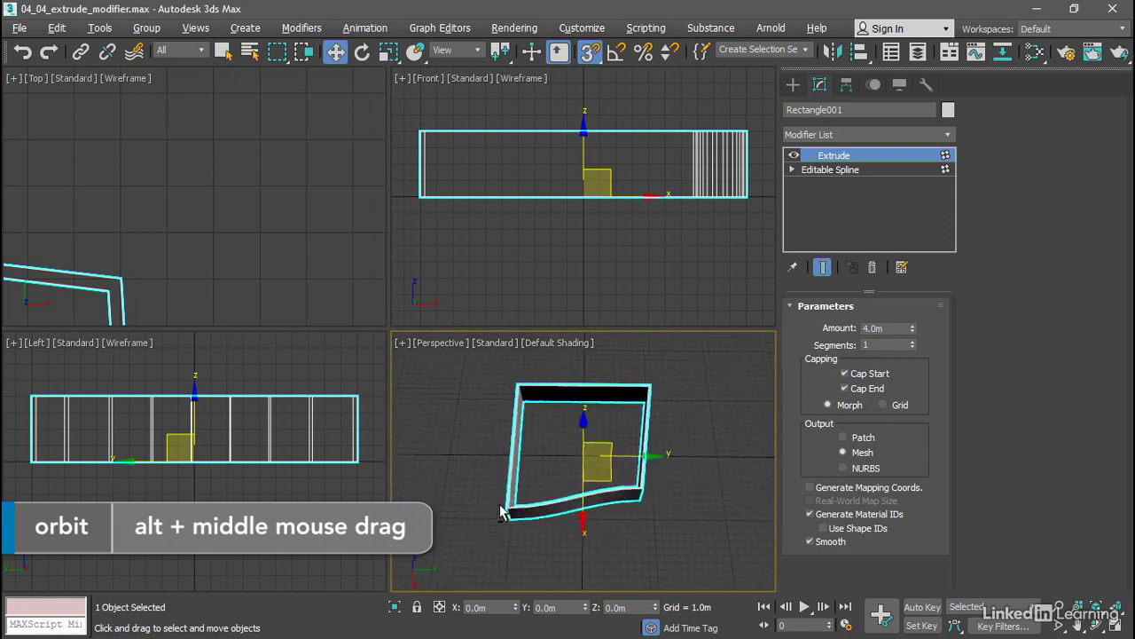